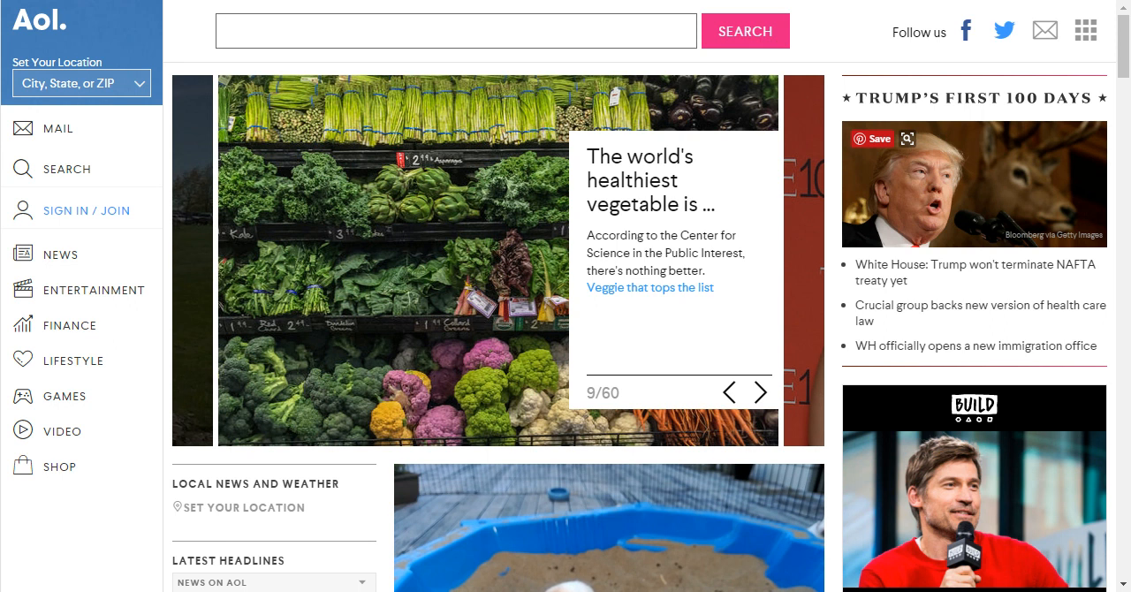
Browse the featured top stories on the AOL home page
left_click(758, 392)
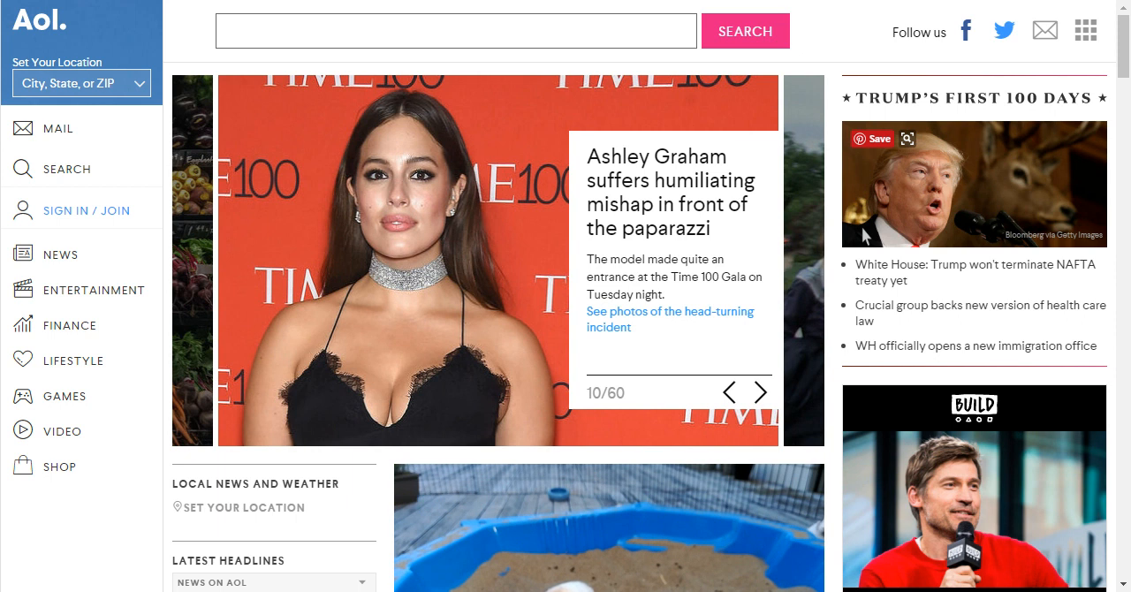
left_click(456, 31)
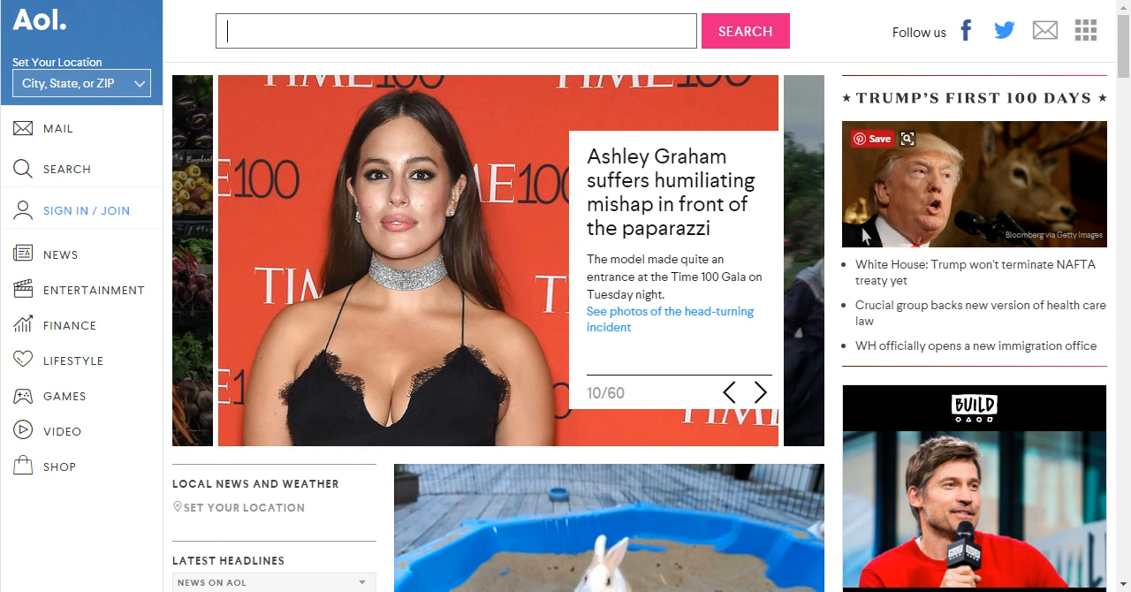
left_click(760, 392)
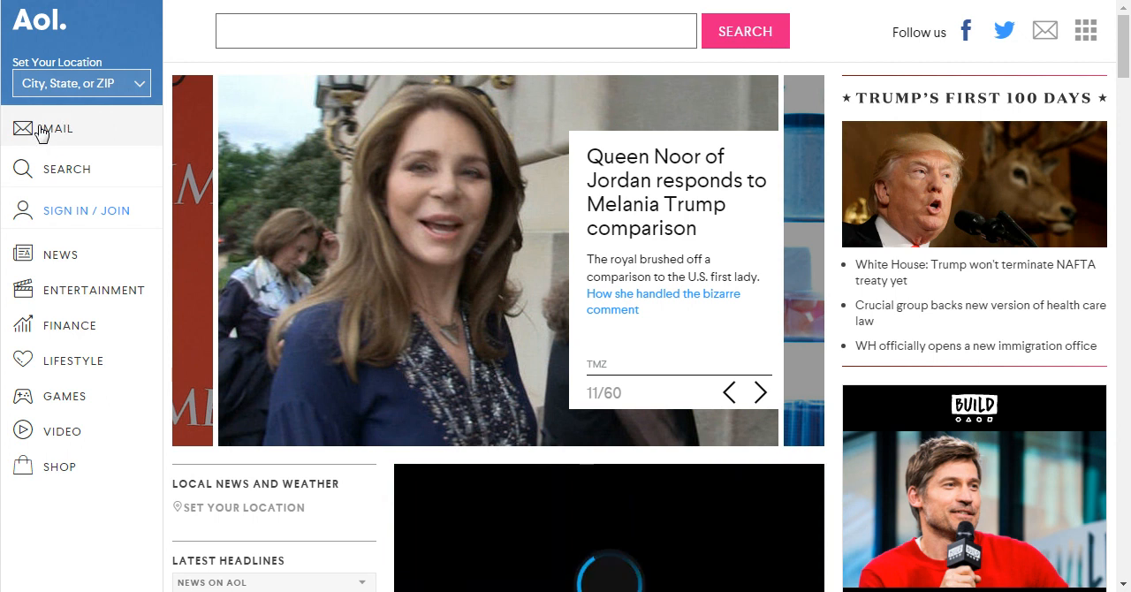
mouse_move(113, 133)
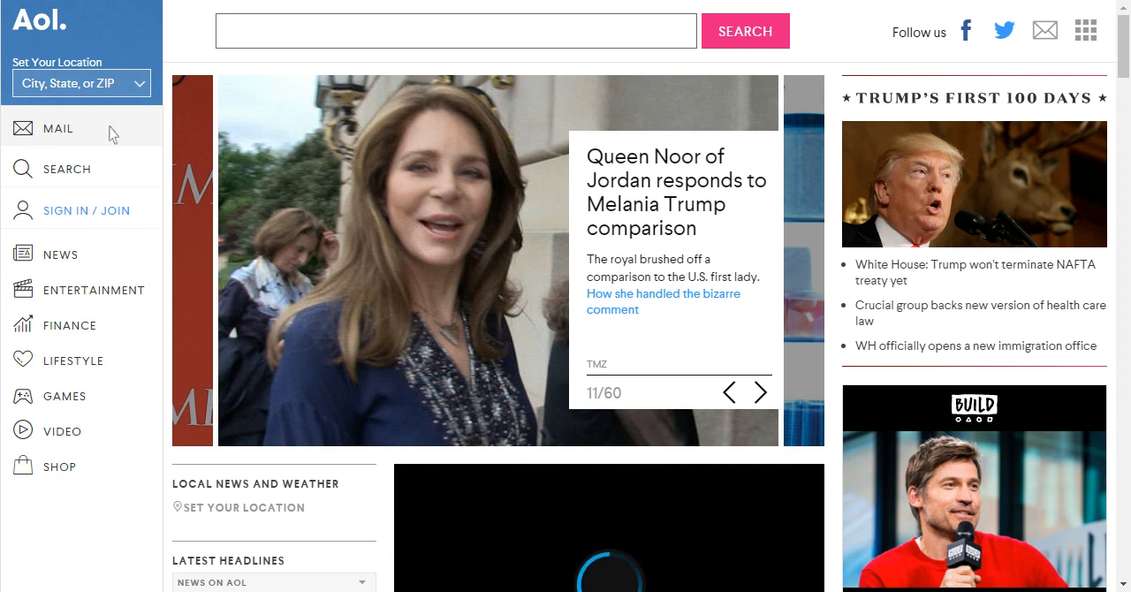
Go to the AOL Mail sign-in page and enter the AOL email address as the username
left_click(85, 210)
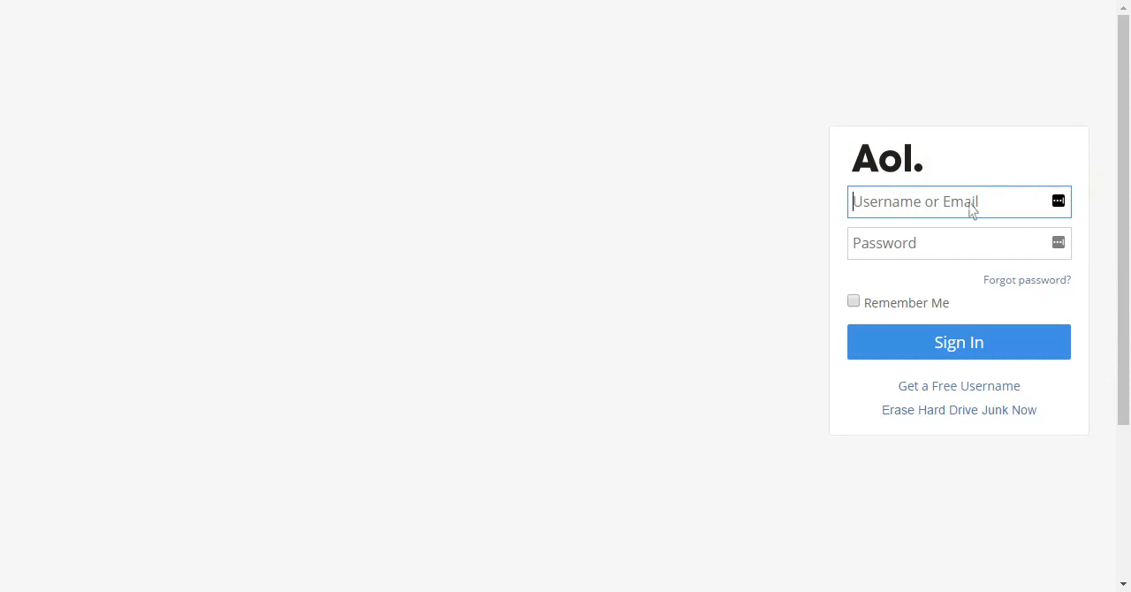
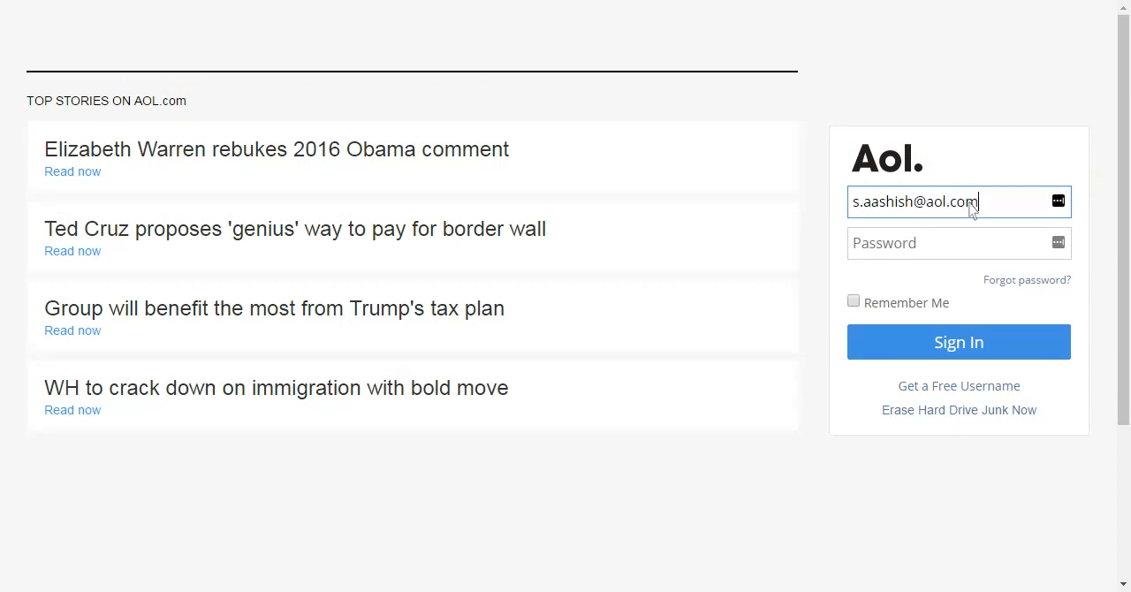
Enter the account password in the Password field
left_click(957, 244)
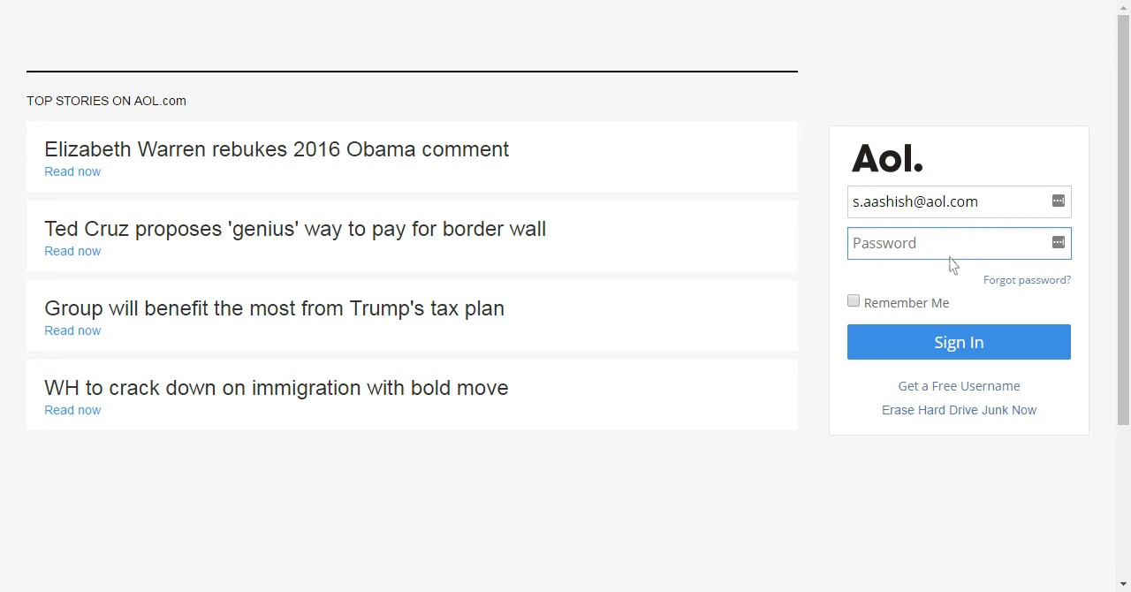
type("•")
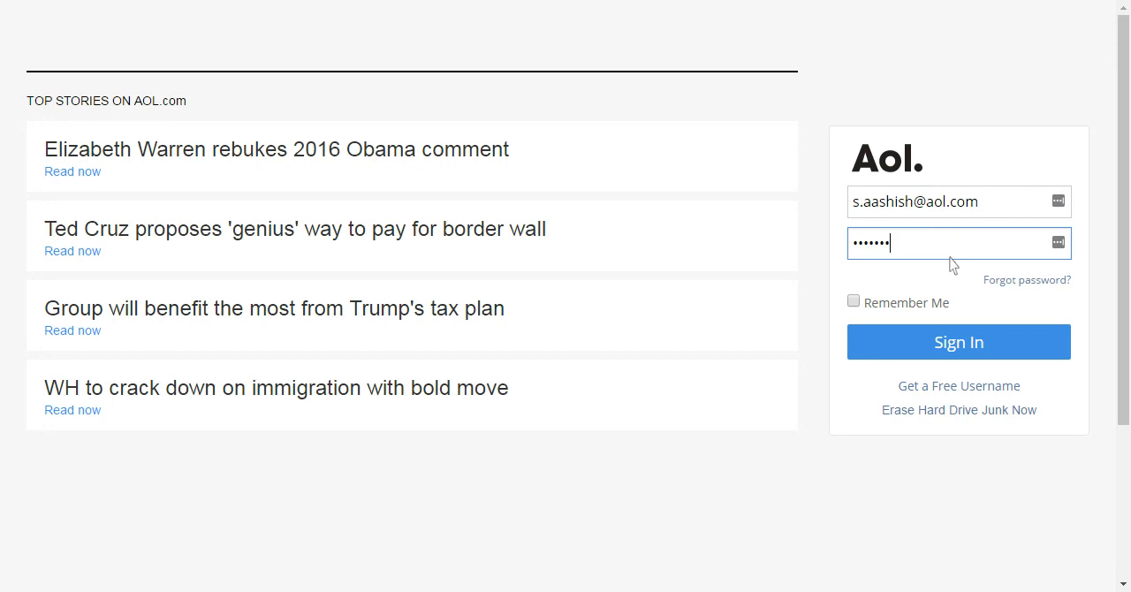
type("••")
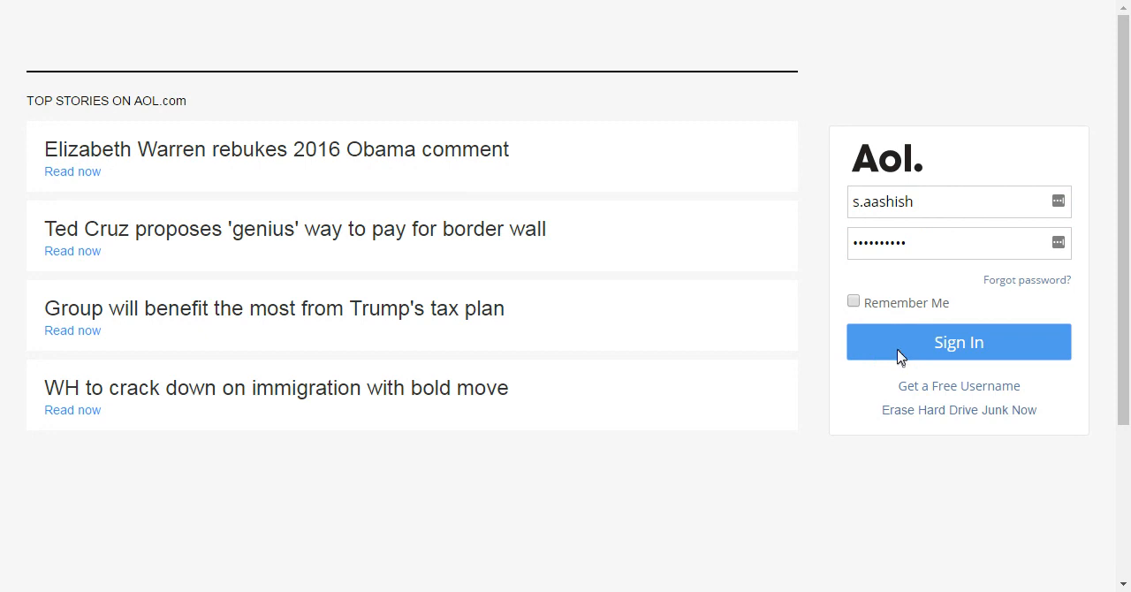
Submit the credentials and land in the mailbox with Inbox, Drafts and Sent folders
left_click(957, 343)
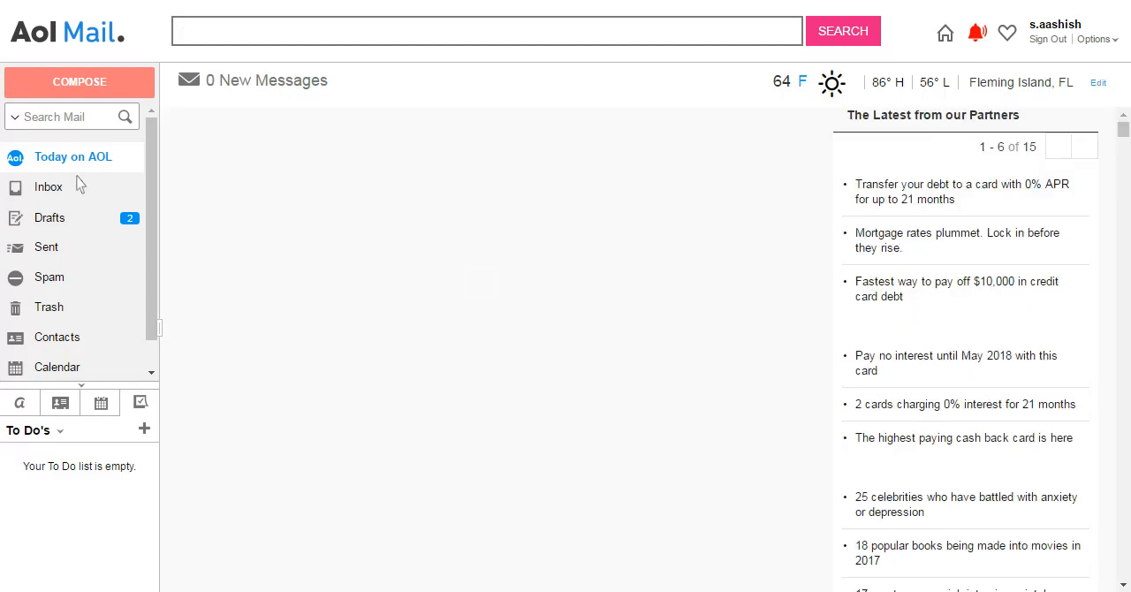
left_click(485, 32)
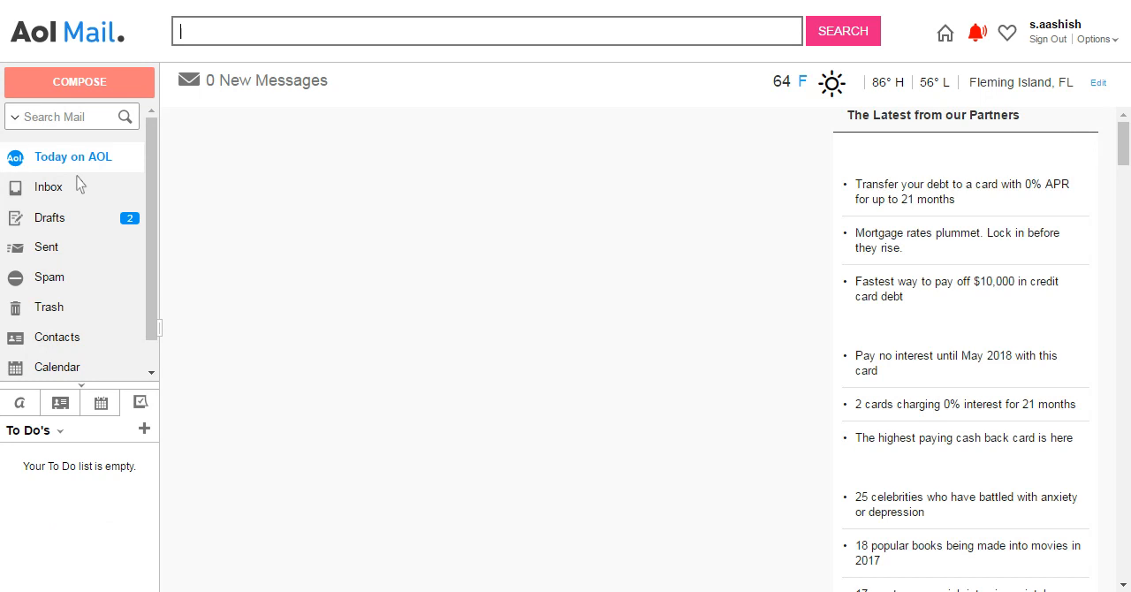